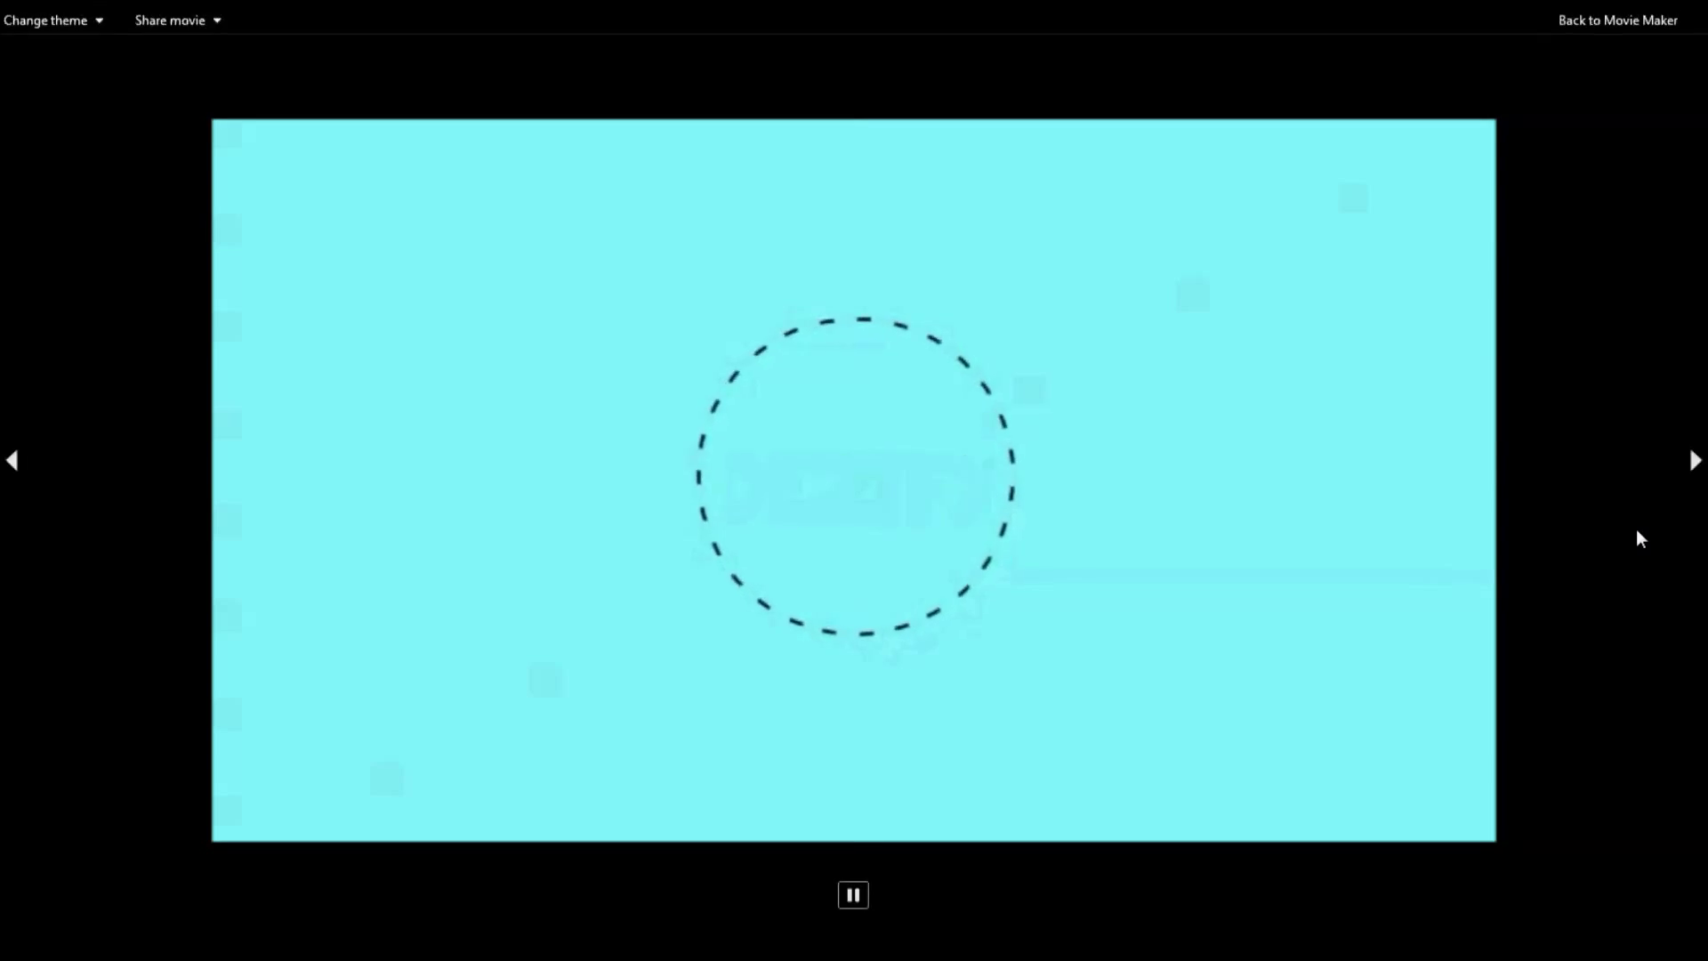
Return from full-screen playback and set the project's aspect ratio to Widescreen (16:9)
left_click(1615, 21)
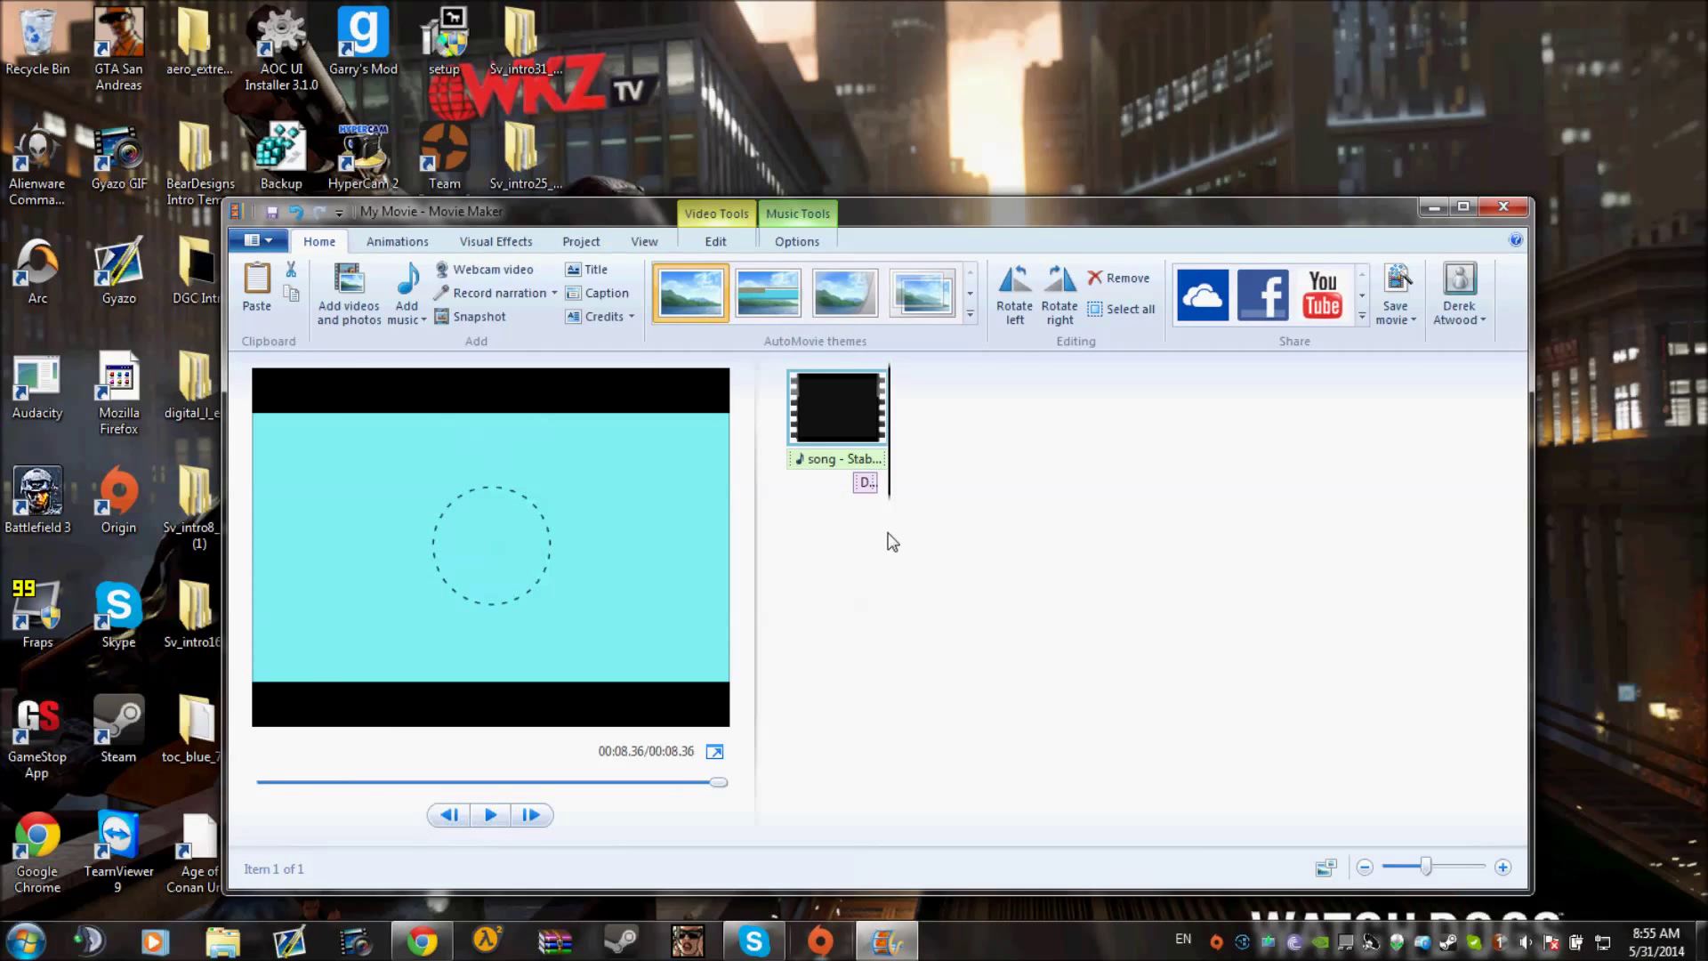
mouse_move(966, 429)
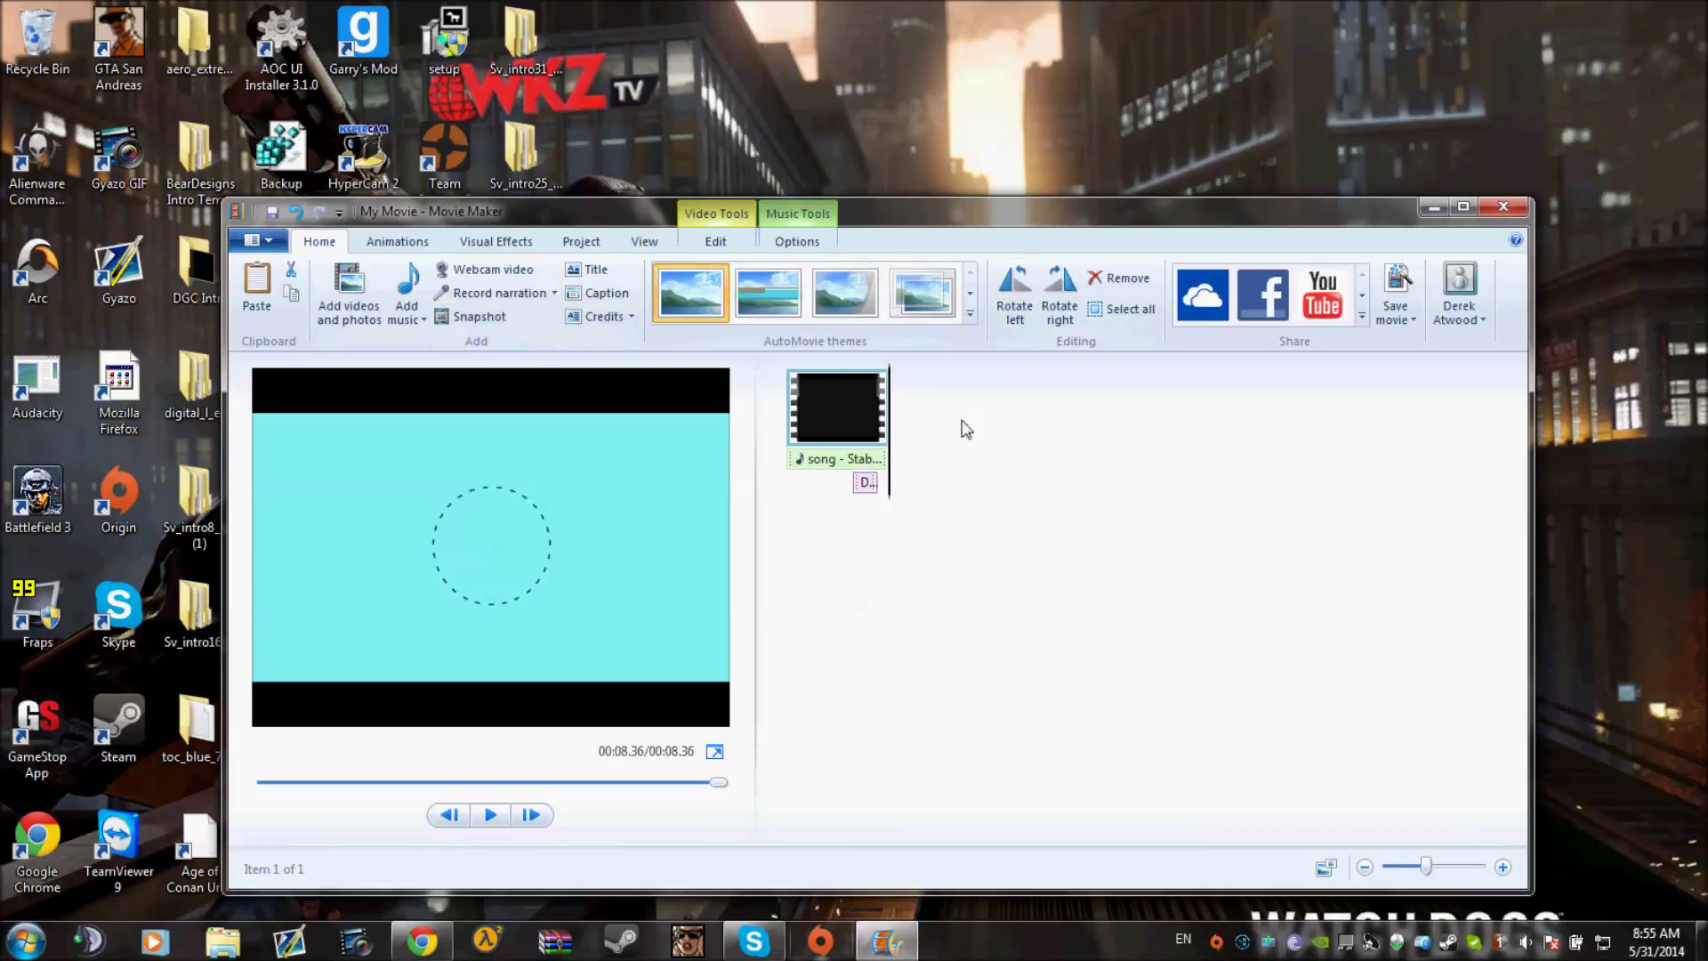
mouse_move(847, 432)
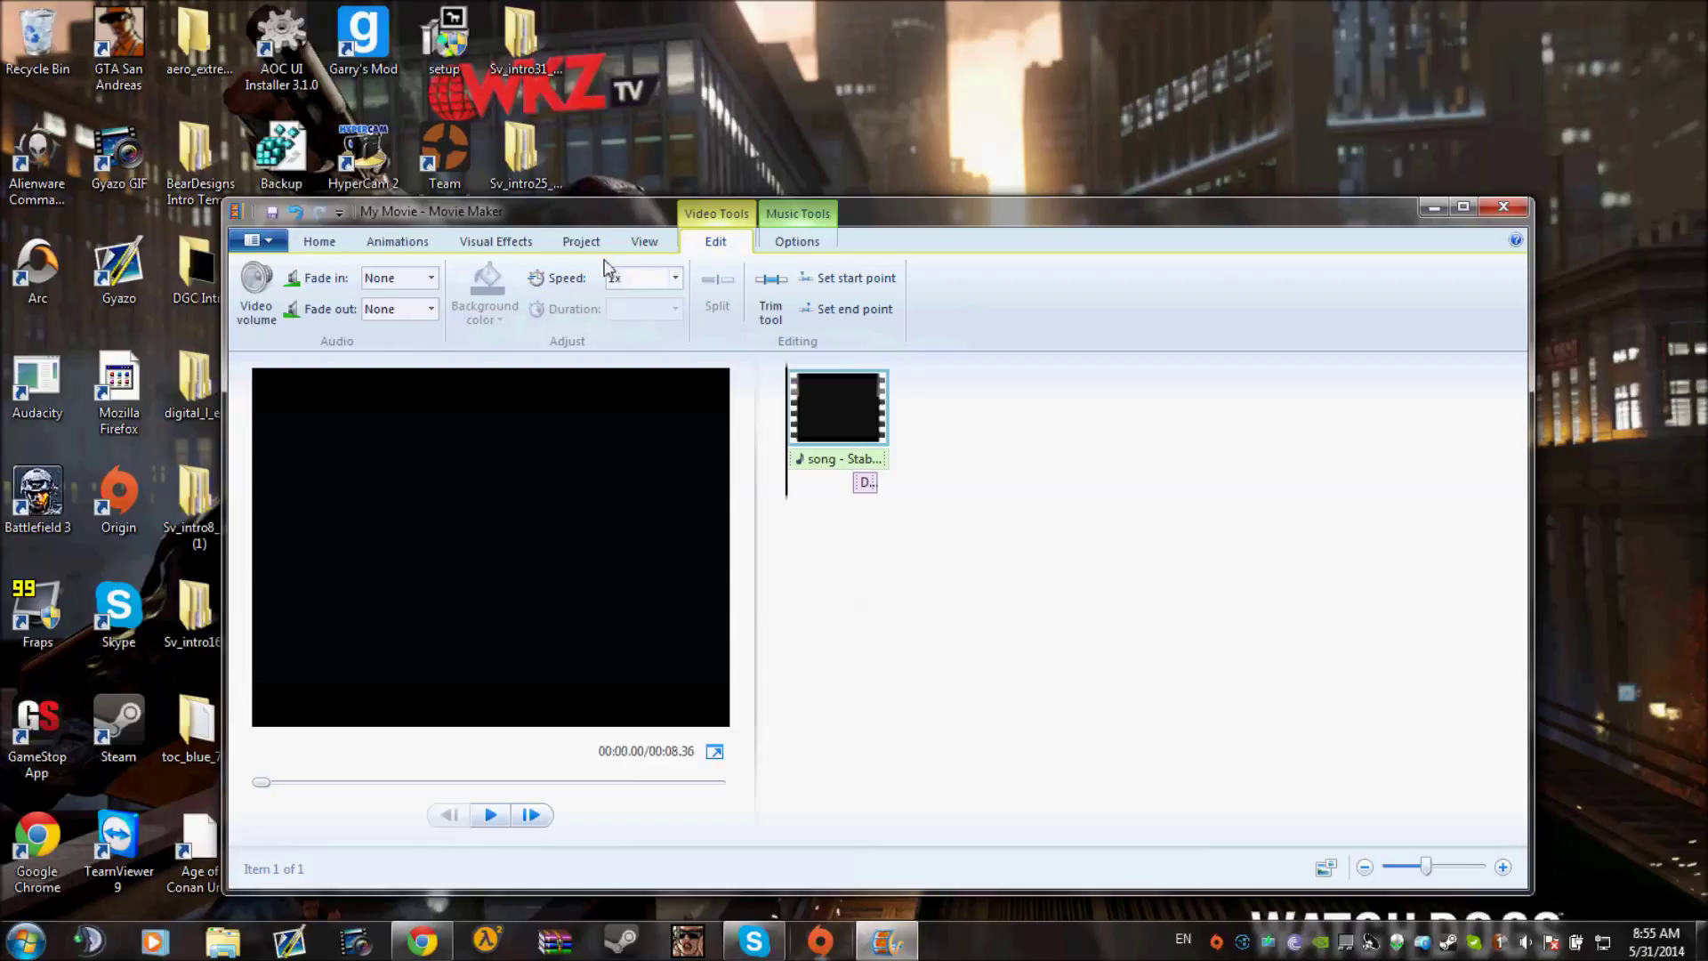
left_click(580, 242)
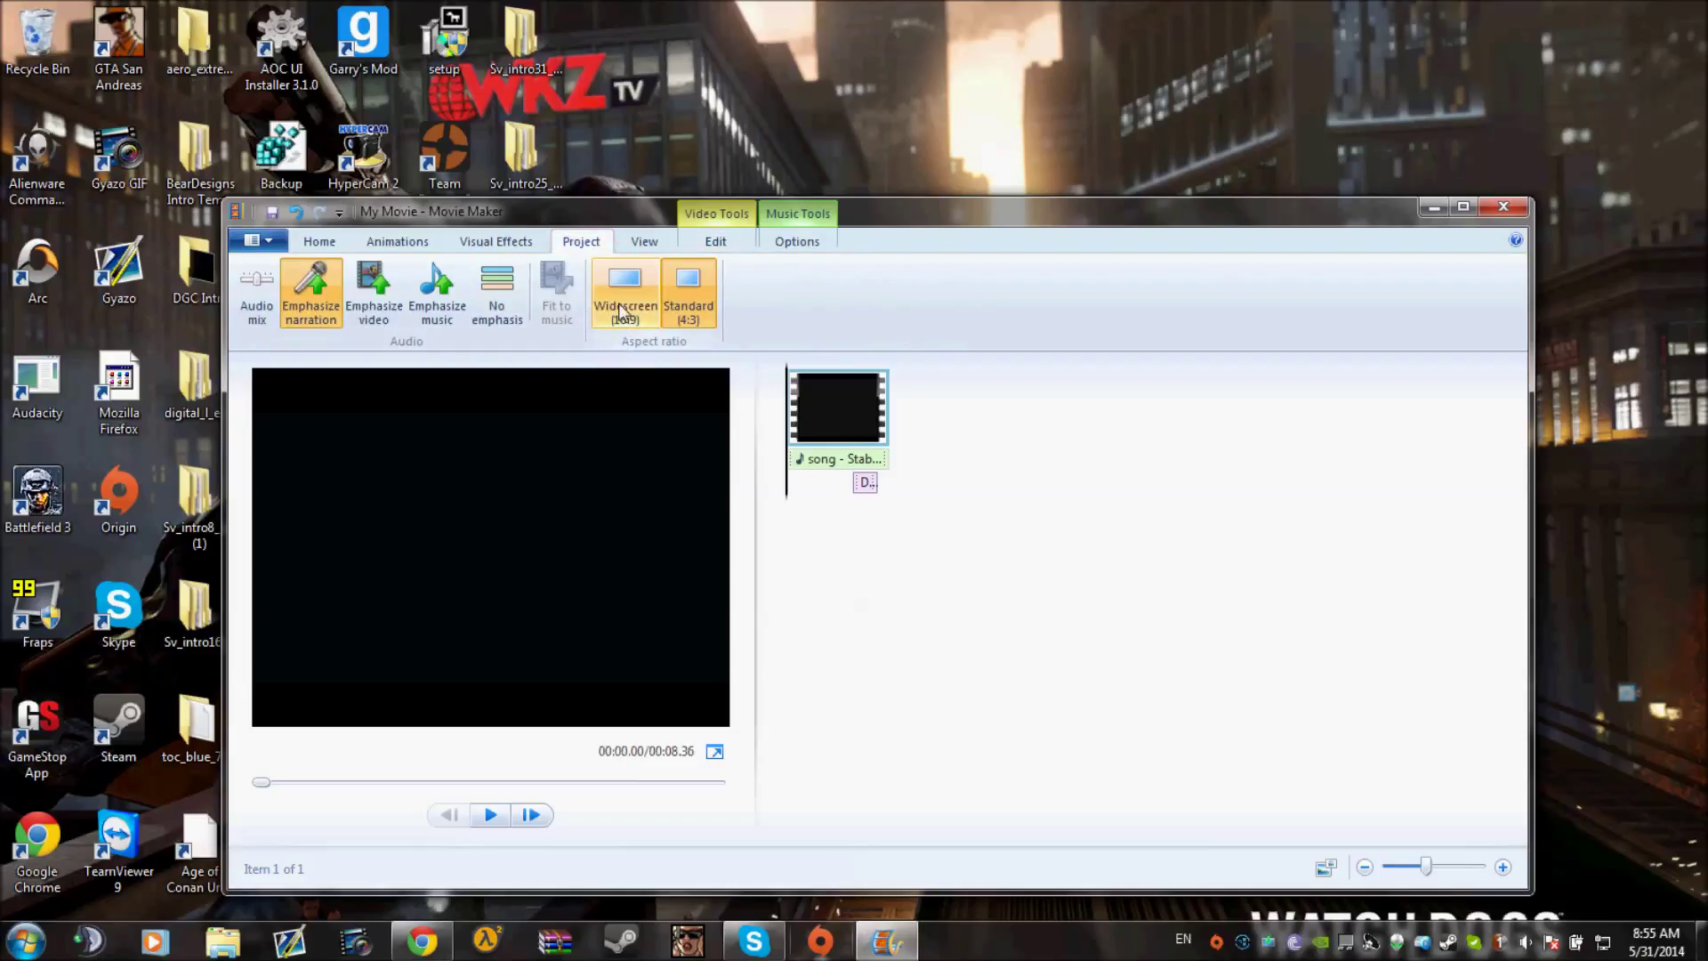
left_click(626, 285)
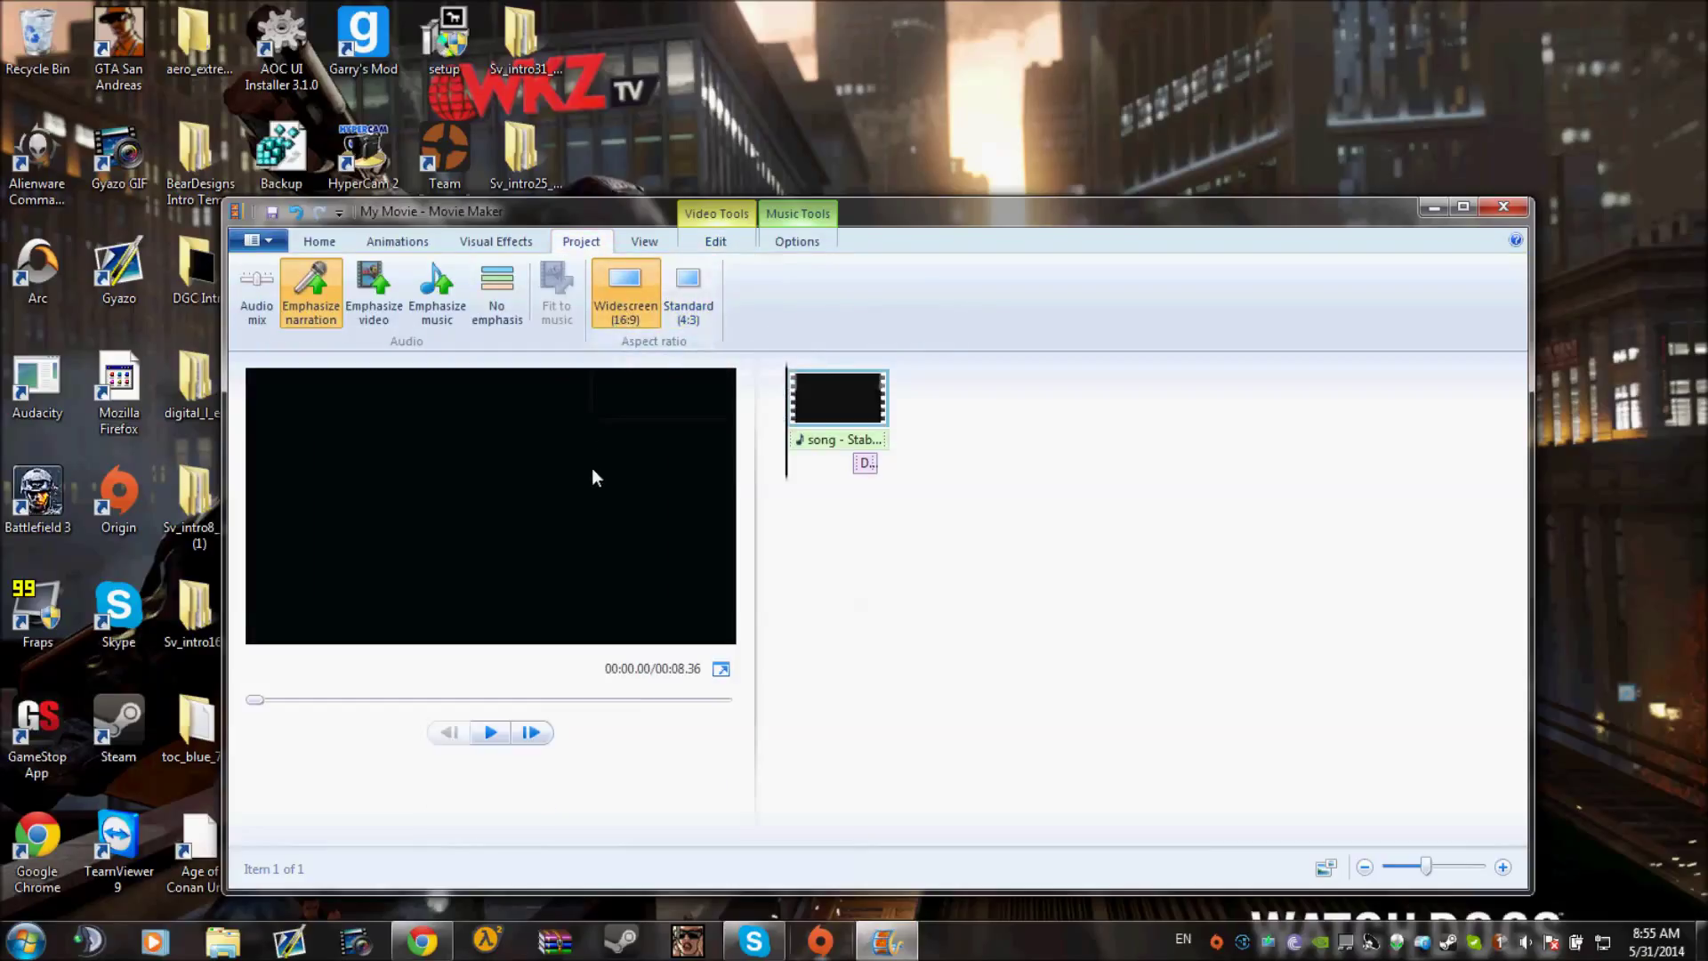